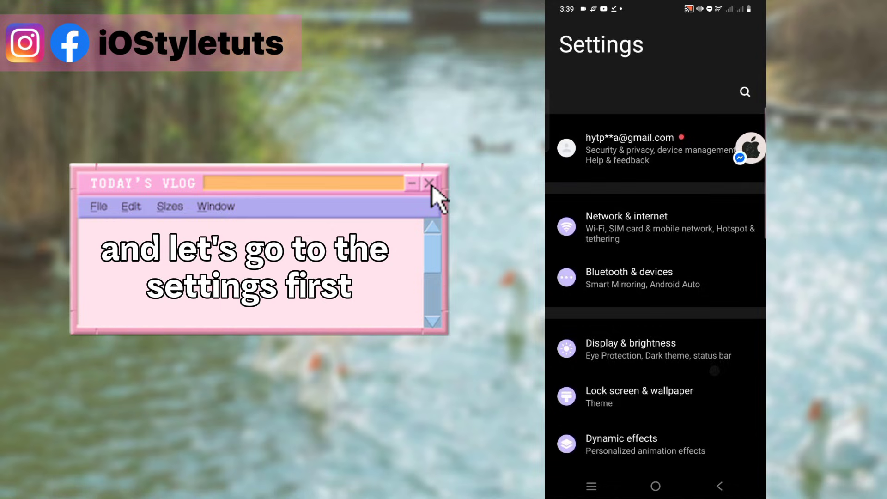
Step: Reach Android's Display & brightness page showing Dark theme switched on
scroll("down", 3)
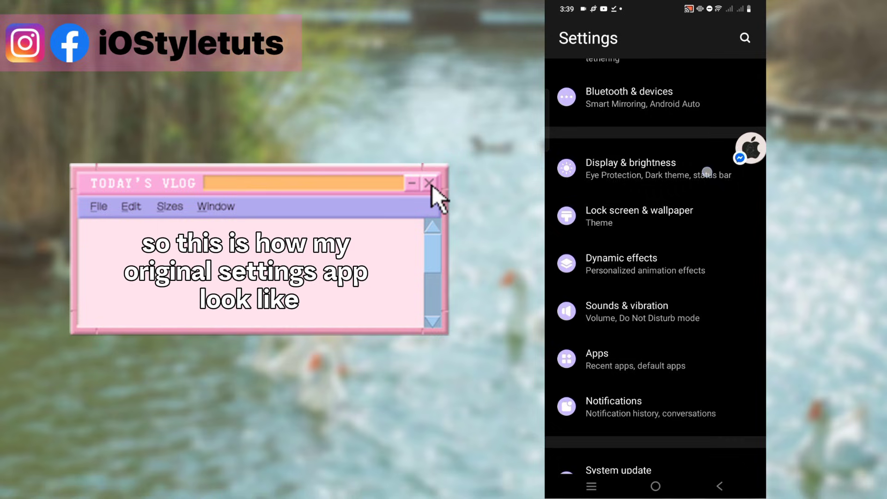
left_click(630, 167)
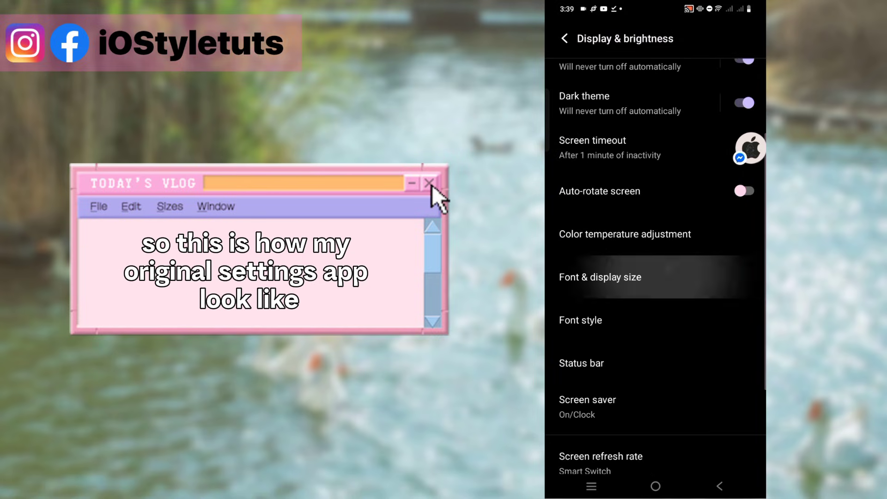
left_click(428, 182)
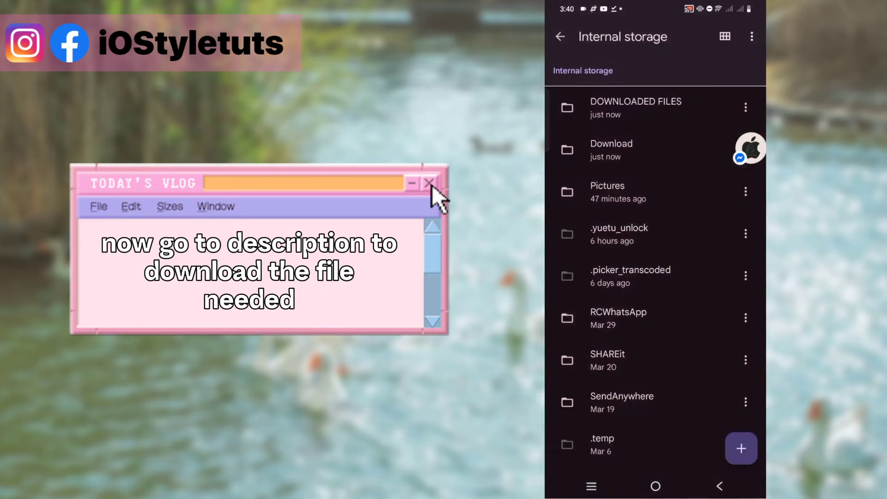
Step: Enter the download folder in Files to install and launch the iOS StarWorld app
left_click(635, 108)
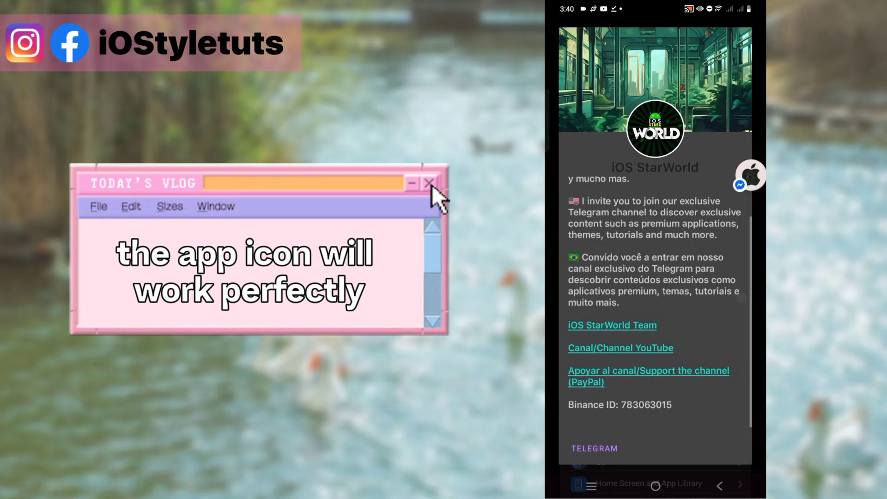
Step: Visit the creator's YouTube link, dismiss the credits and land on the iOS-style Settings home
left_click(427, 183)
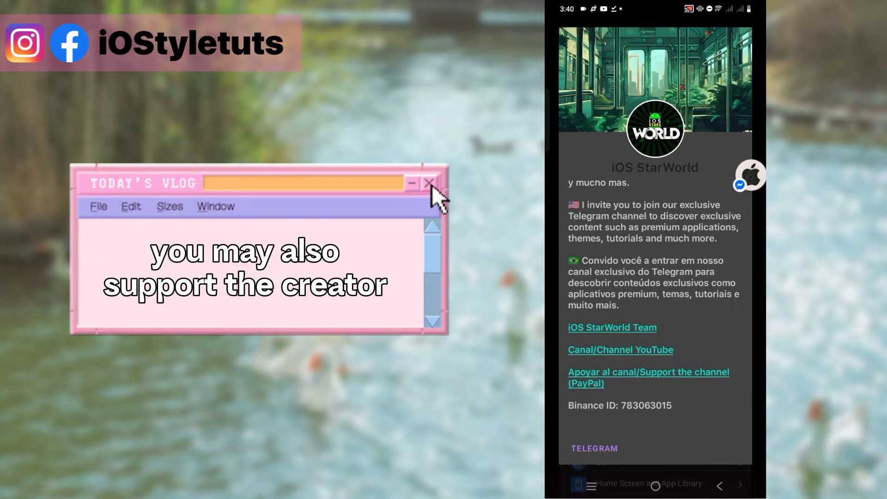
left_click(620, 349)
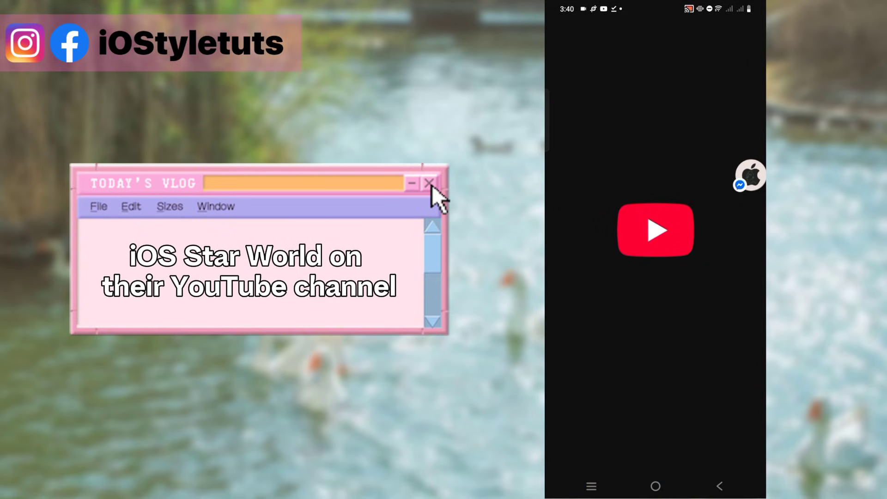
left_click(655, 229)
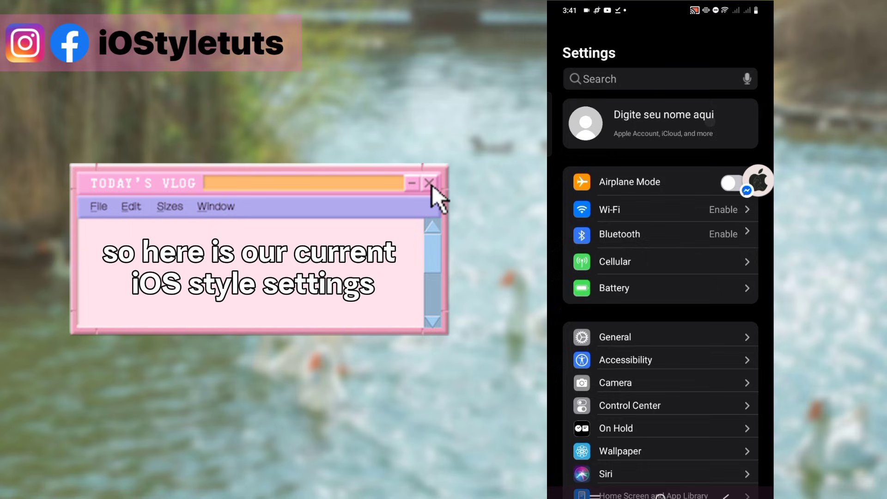
Step: Rename the profile to 'iOS Style Tutorials' with a pink heart and save it
left_click(659, 123)
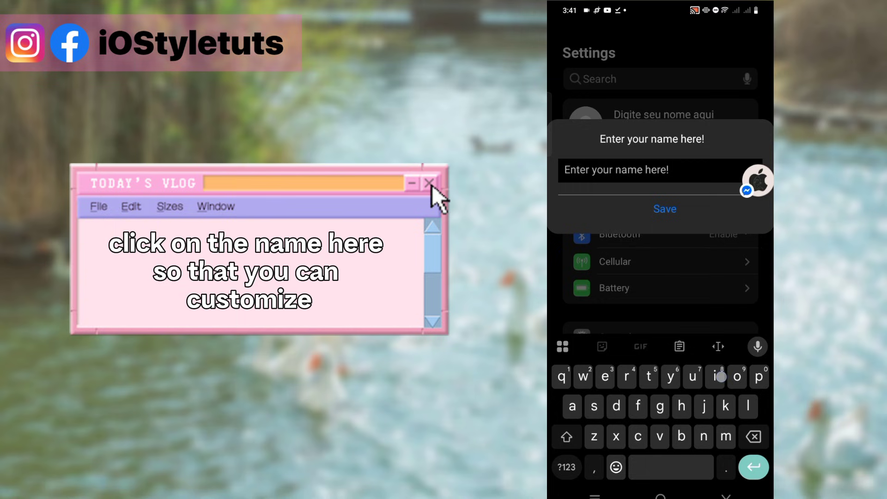
type("iOS Style Tutorials 🩷")
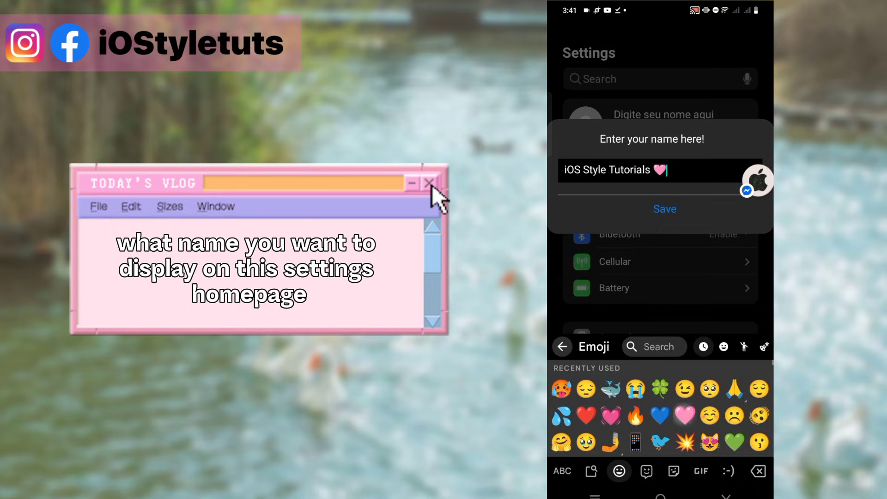
left_click(665, 209)
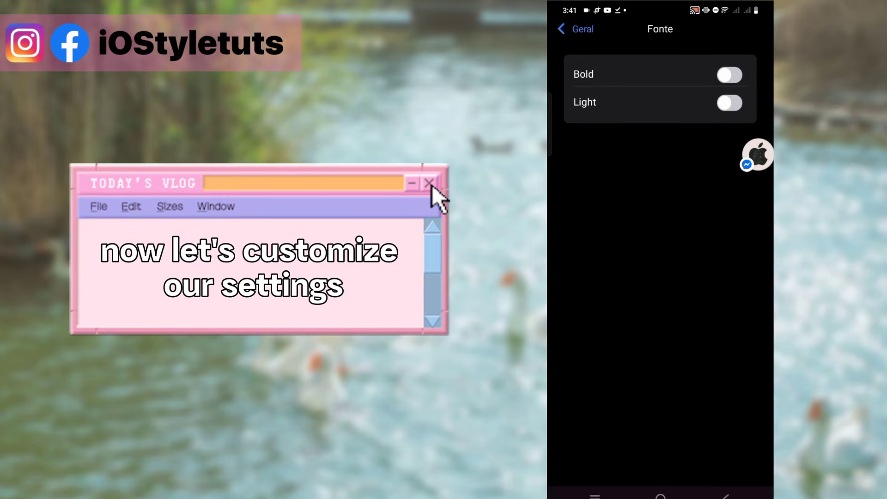
Step: Try the Bold/Light font options, then check the Wi-Fi entry opens Android Wi-Fi settings
left_click(729, 74)
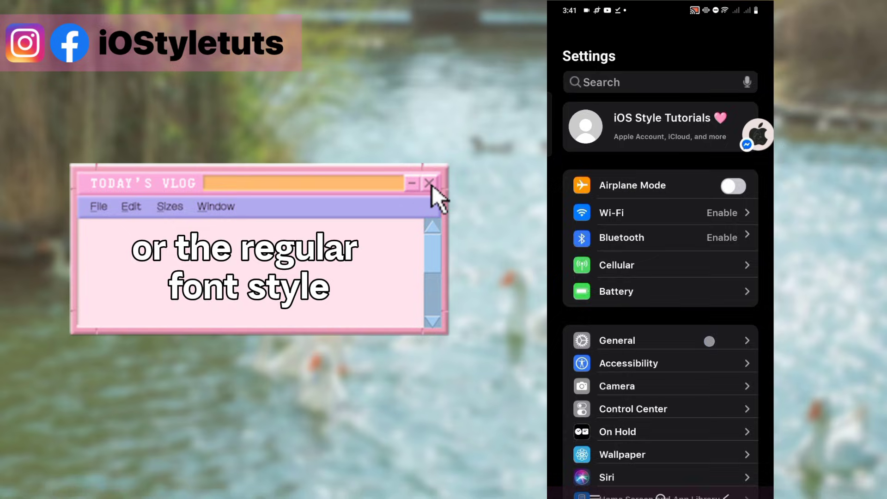
left_click(617, 340)
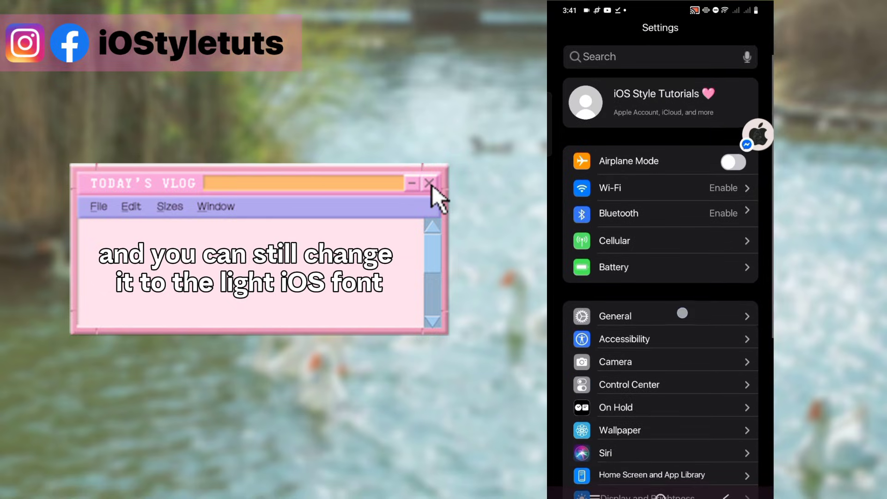
left_click(610, 188)
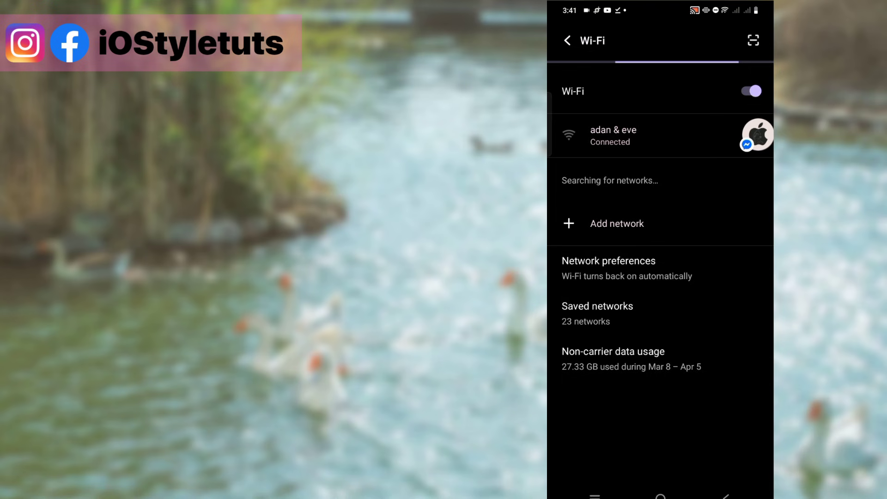
left_click(567, 39)
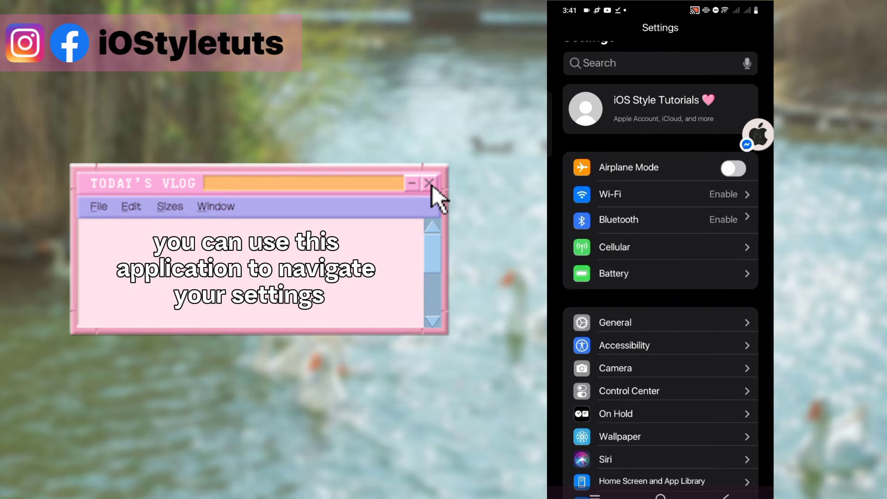
Step: Return to the Settings home and enter the General section
scroll("down", 3)
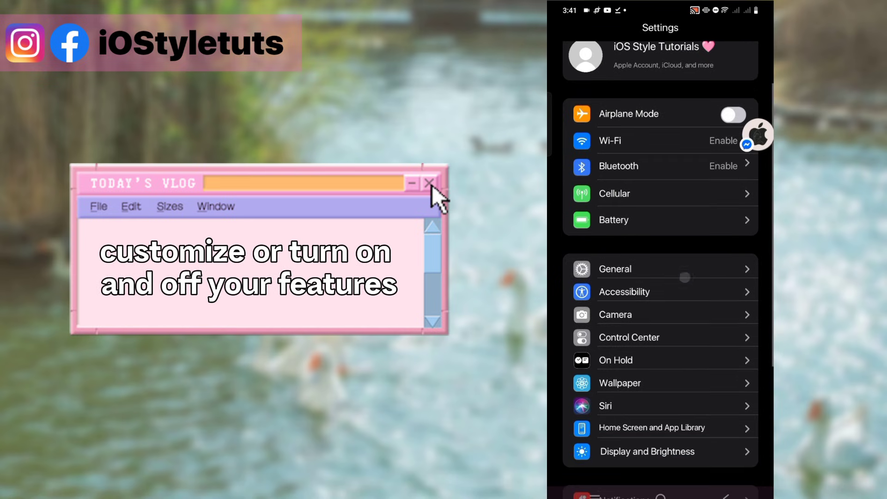
left_click(613, 220)
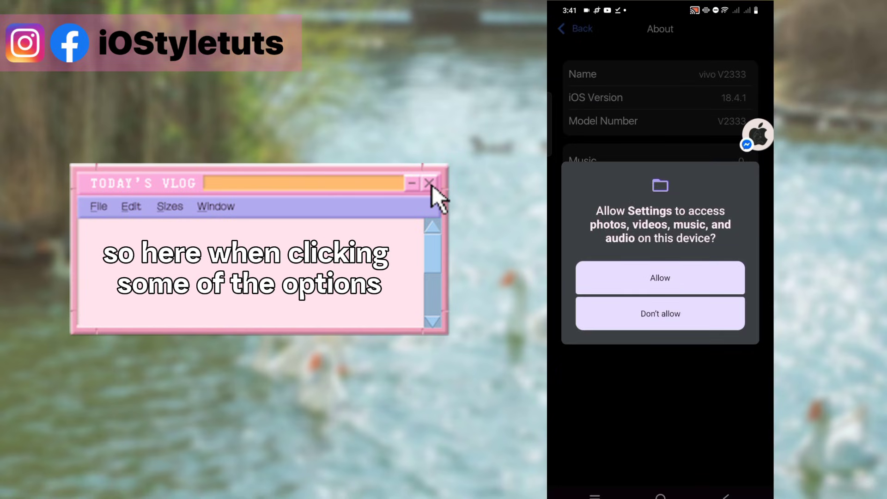
Step: Answer the About page's media permission prompt and go back toward Display and Brightness
left_click(659, 278)
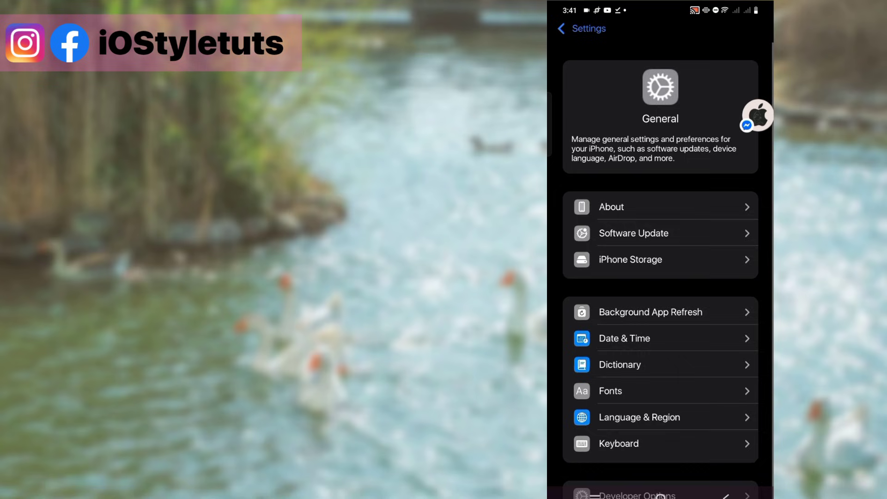
left_click(567, 29)
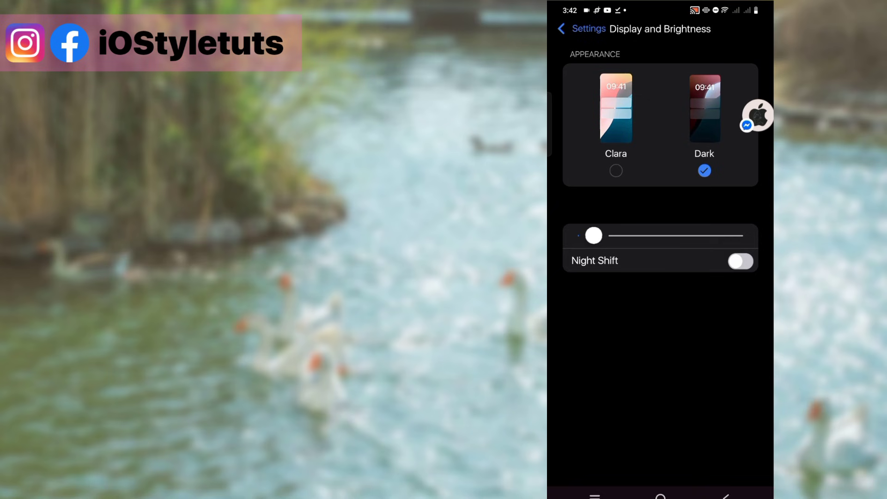
Step: Select the light Clara appearance, confirm it in Display and Brightness, and return home
left_click(564, 29)
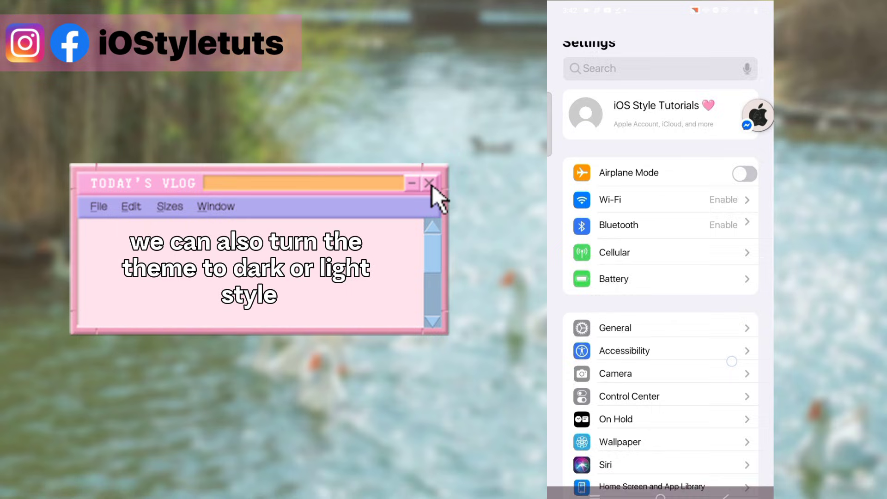
scroll("down", 3)
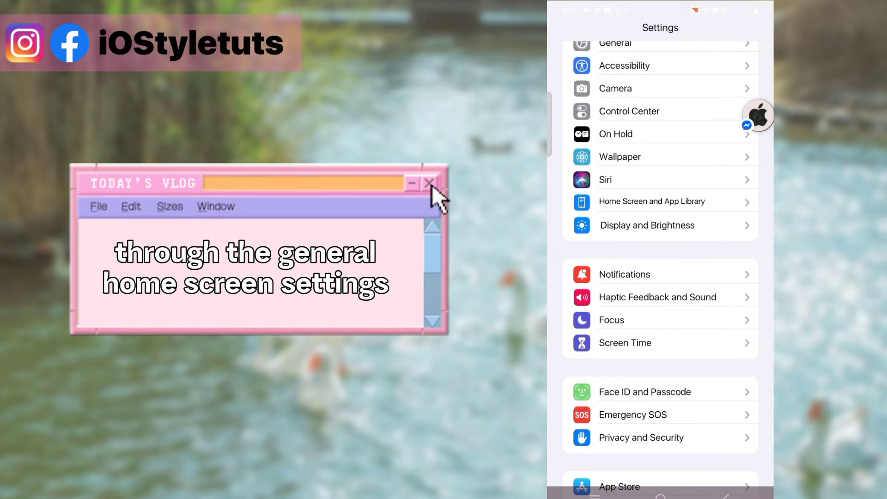
left_click(647, 224)
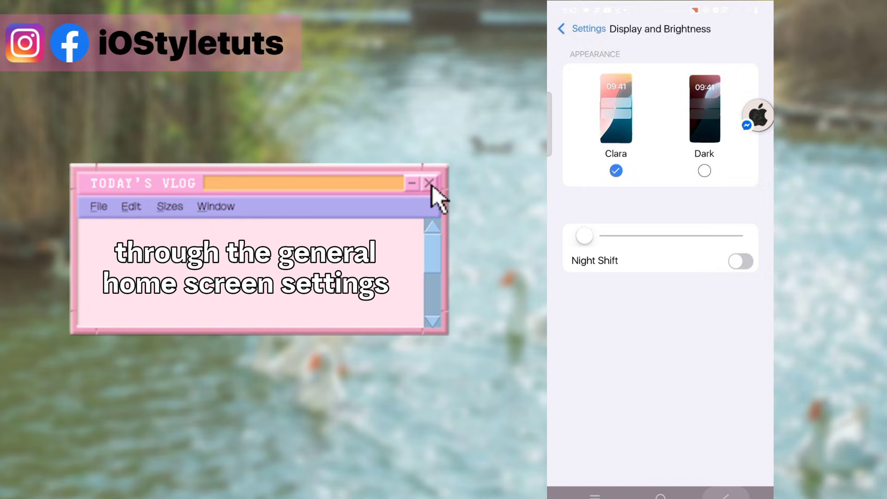
left_click(581, 29)
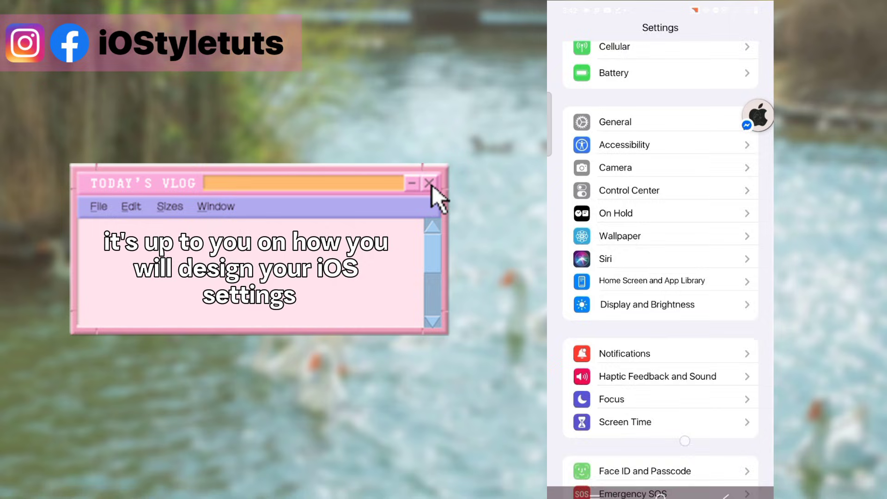
scroll("down", 3)
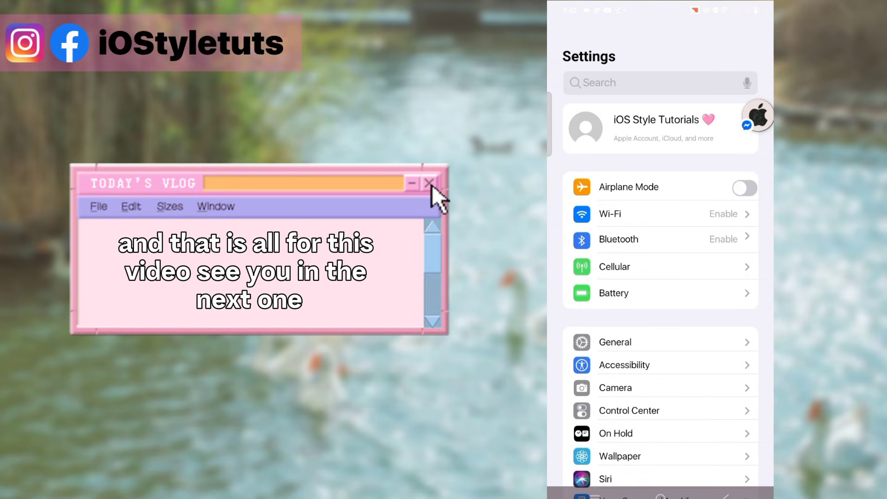